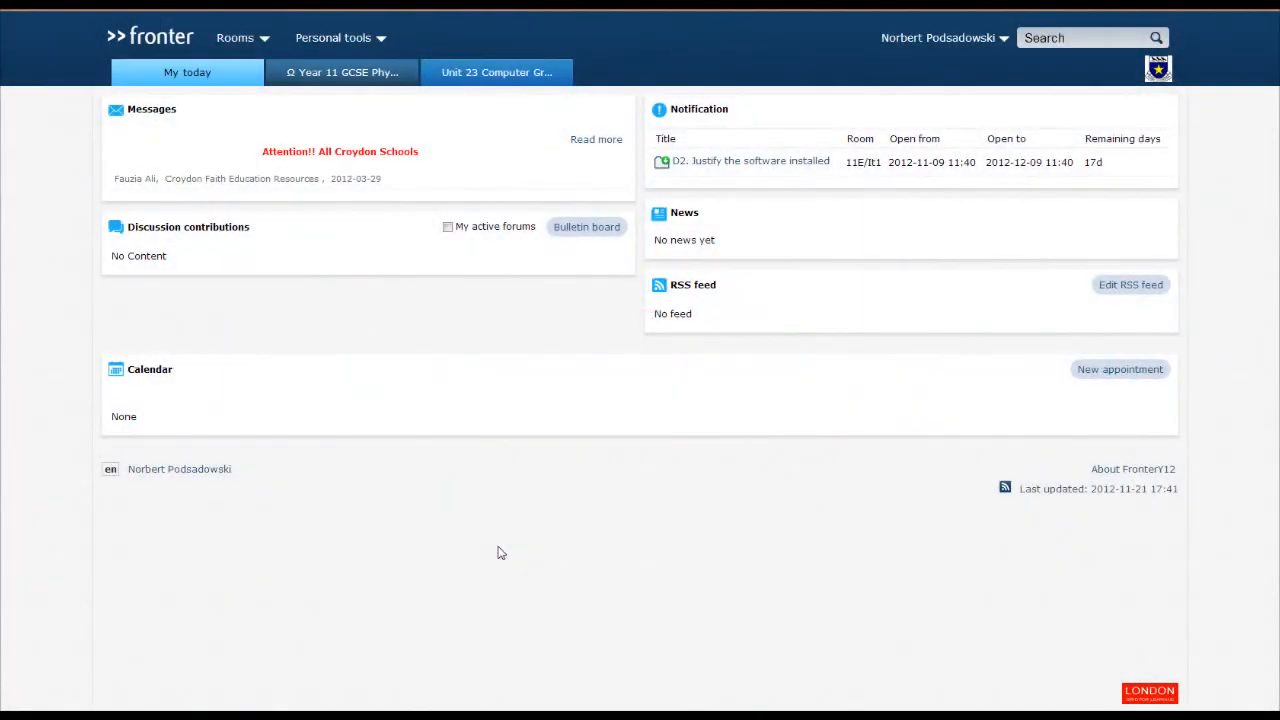
{"action": "mouse_move", "coordinate": [462, 494]}
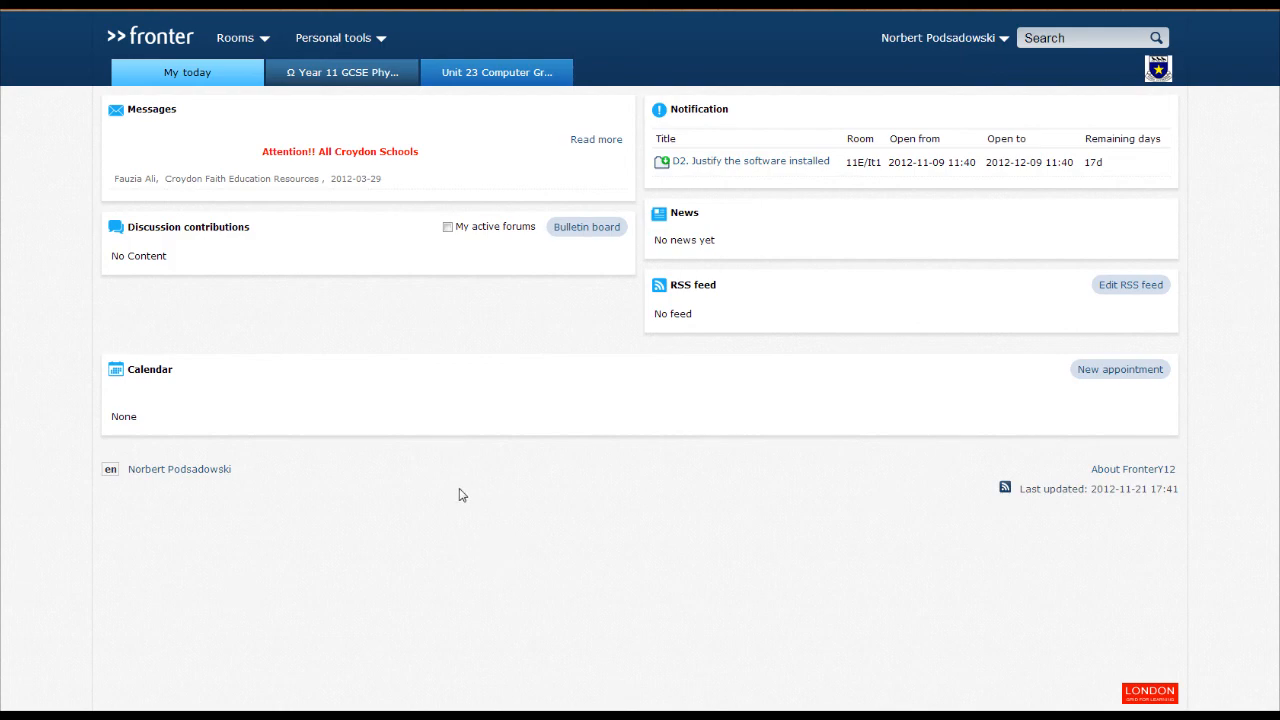
Show the rooms options and the favourite room 11E/It1 from My today.
{"action": "left_click", "coordinate": [235, 37]}
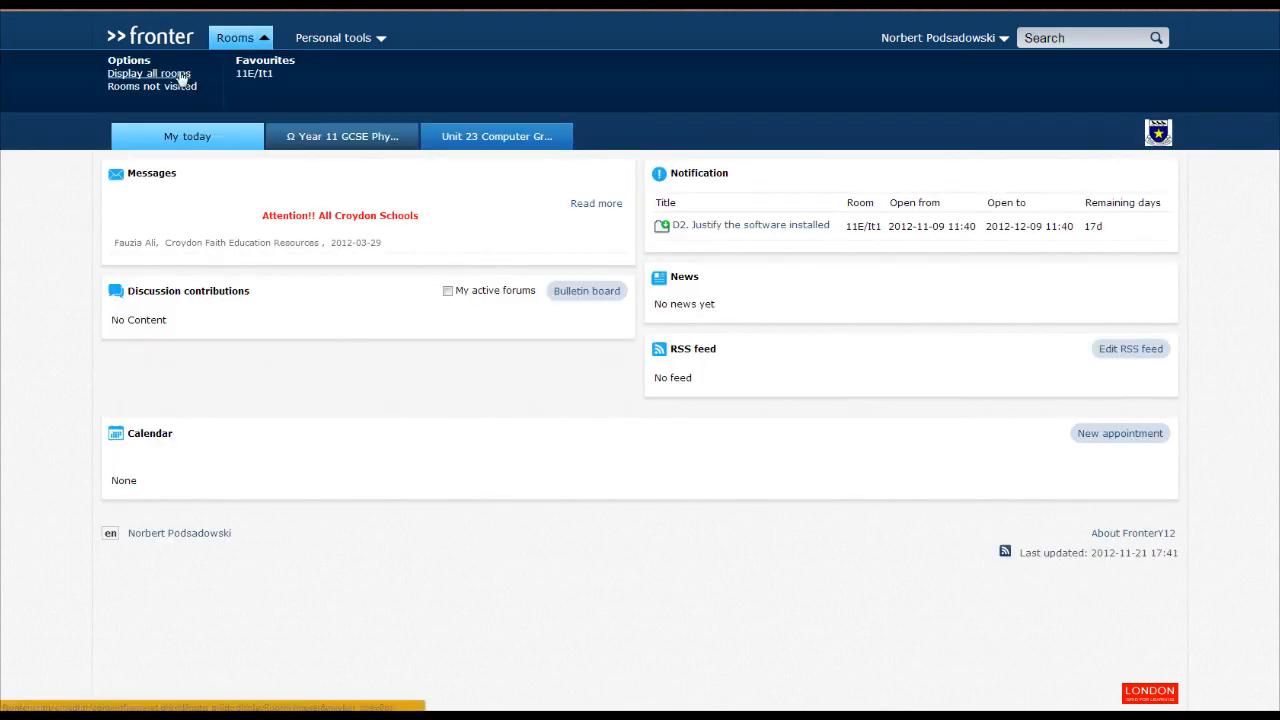
Go to the Unit 23 Computer Graphics room and switch its front page to edit mode.
{"action": "left_click", "coordinate": [154, 74]}
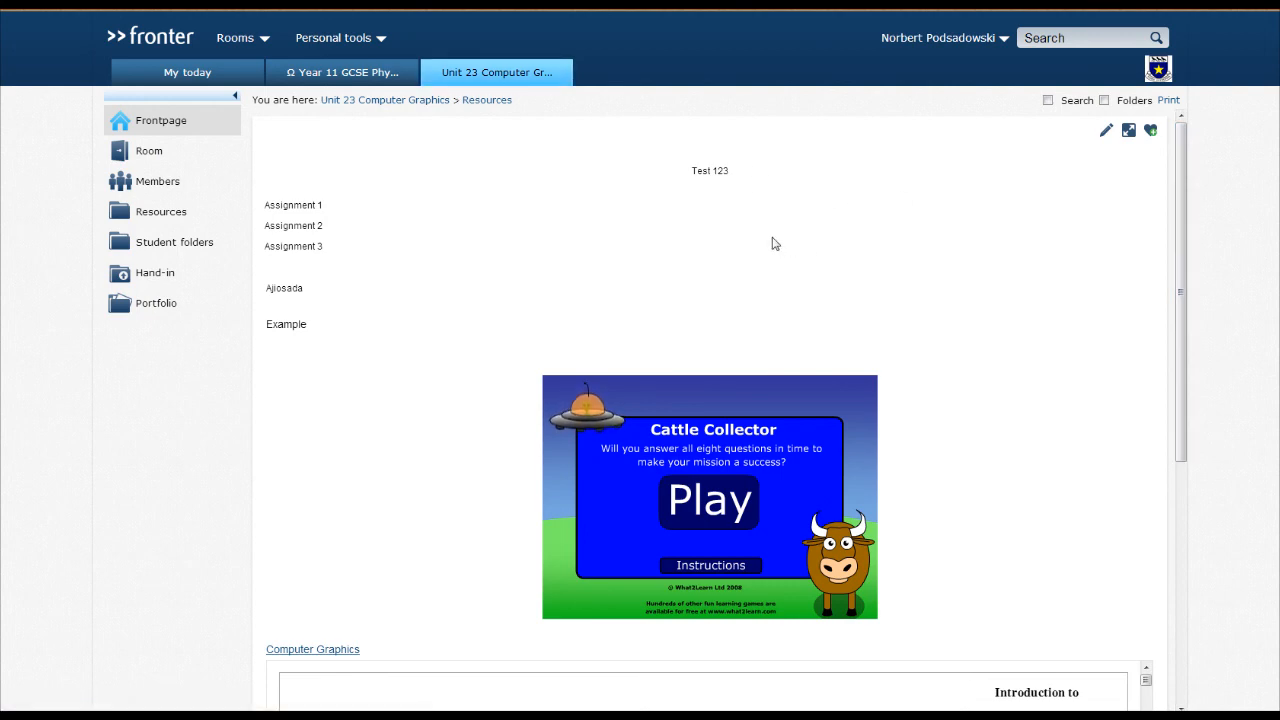
{"action": "mouse_move", "coordinate": [693, 313]}
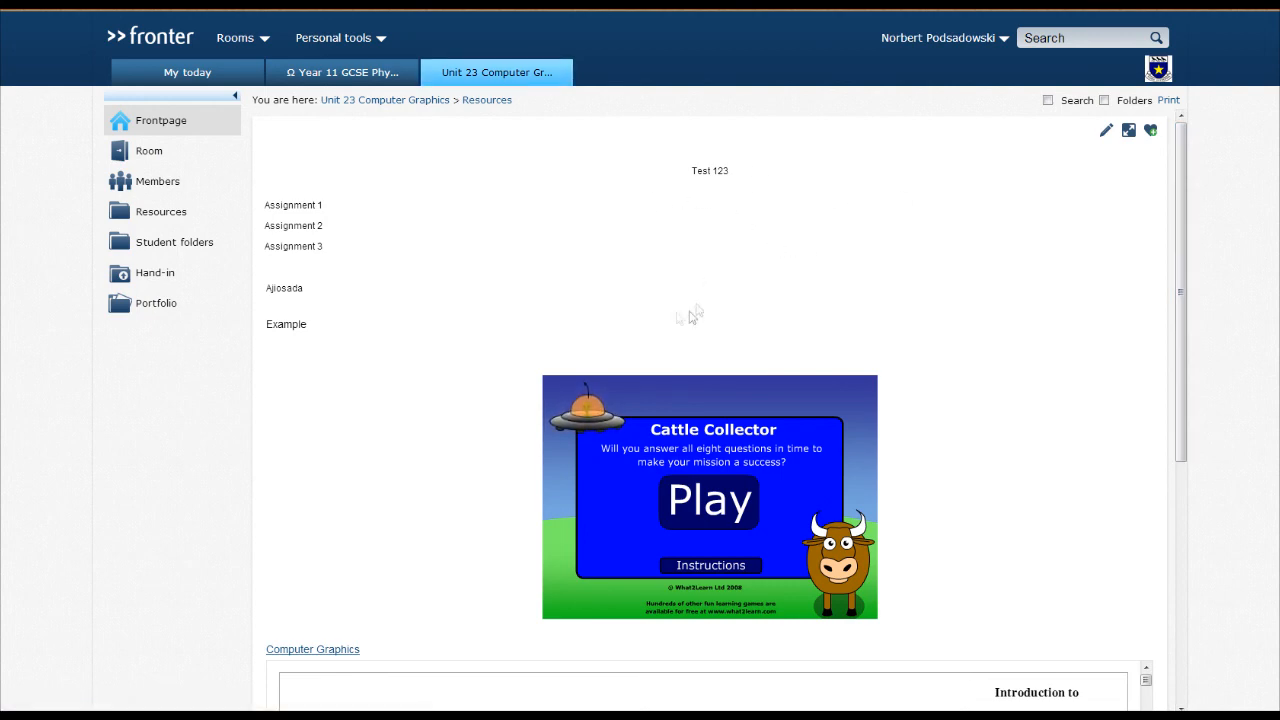
{"action": "mouse_move", "coordinate": [728, 289]}
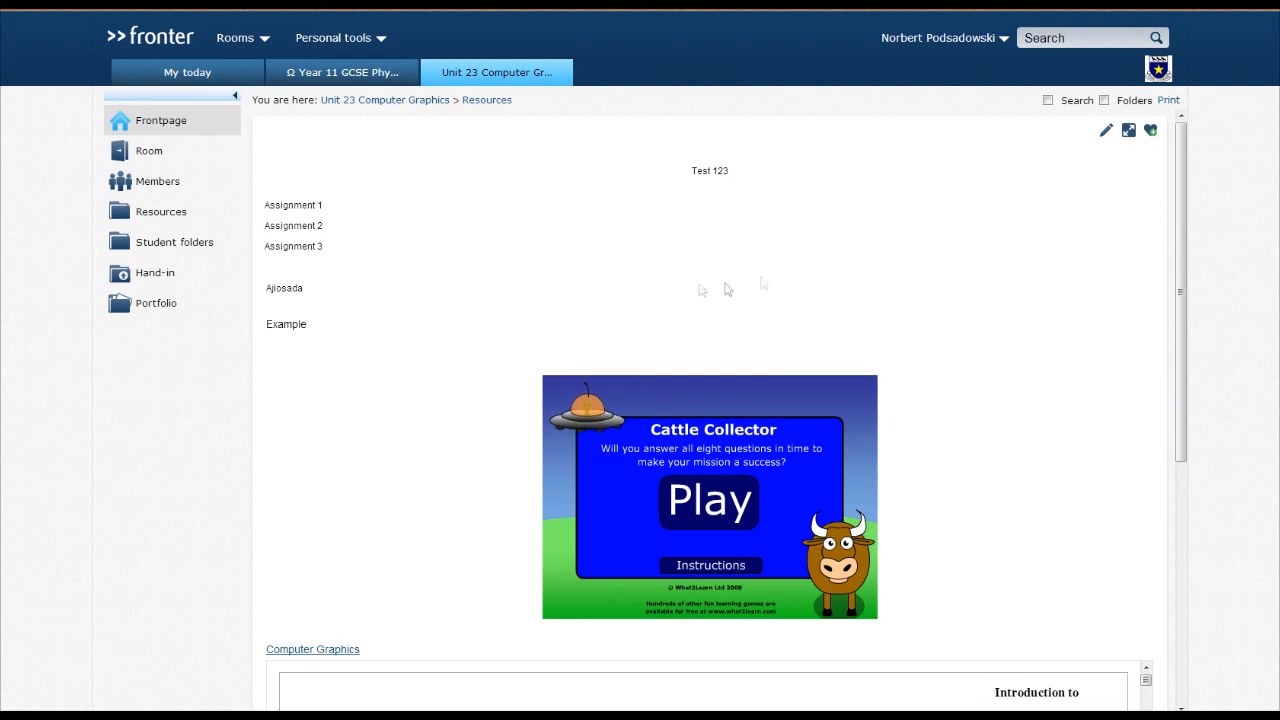
{"action": "mouse_move", "coordinate": [1107, 138]}
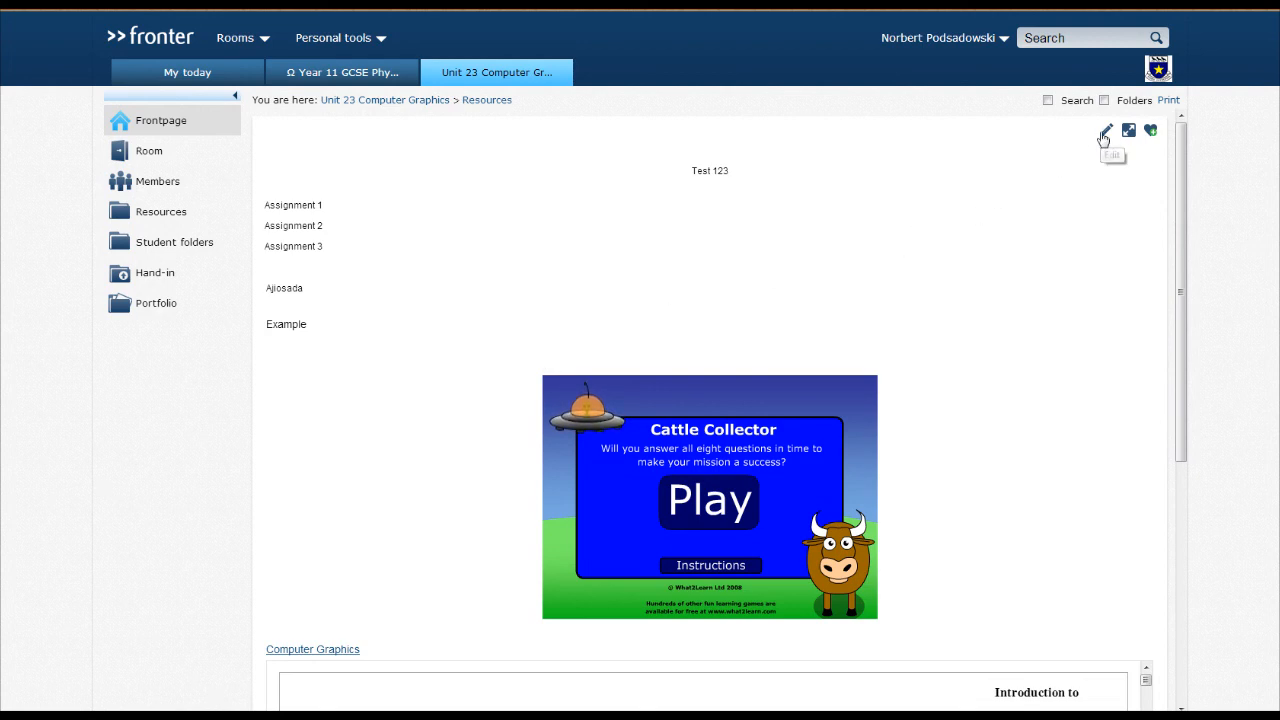
{"action": "left_click", "coordinate": [1105, 131]}
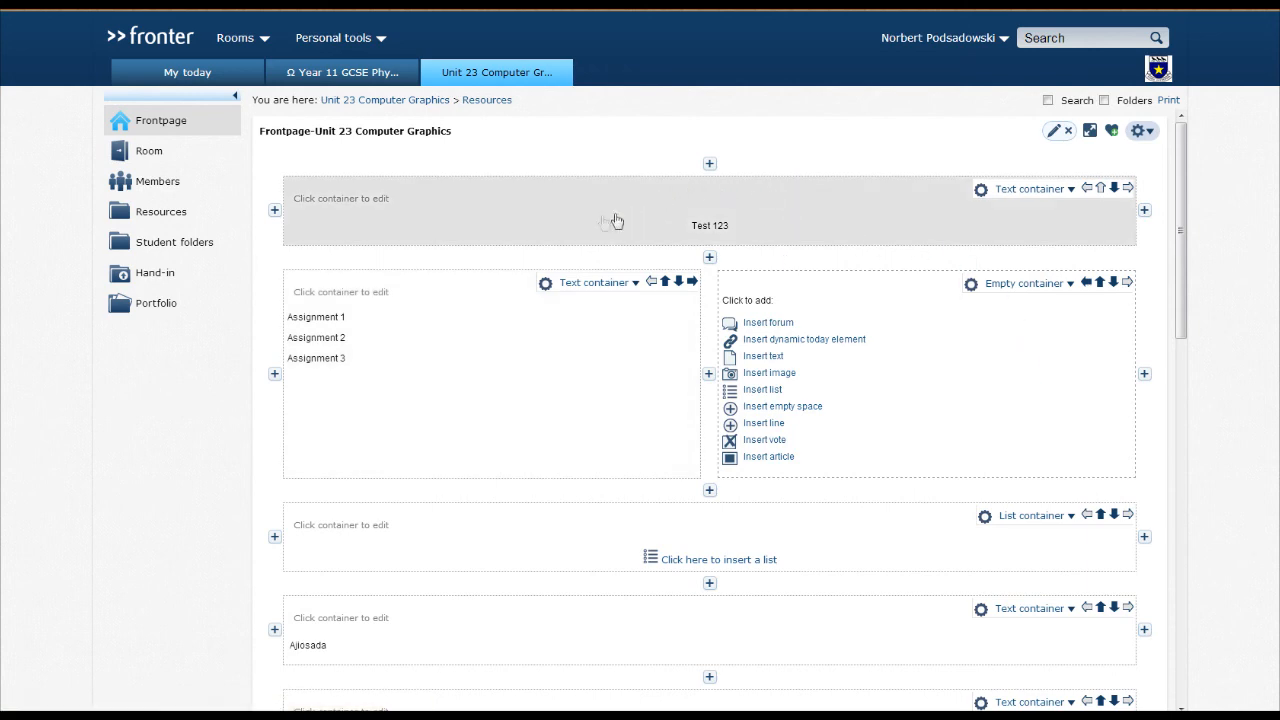
{"action": "mouse_move", "coordinate": [815, 586]}
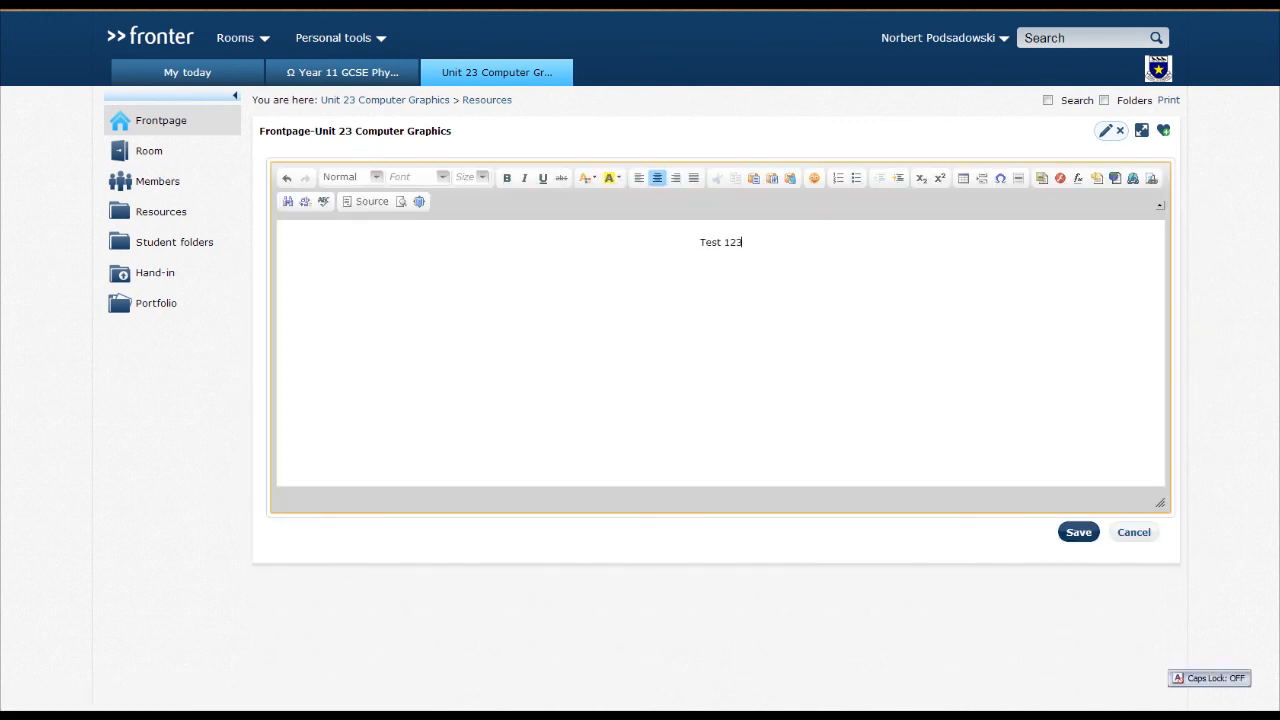
Append 123123 to the top text and make it bold, size 22 Verdana.
{"action": "type", "text": "123123"}
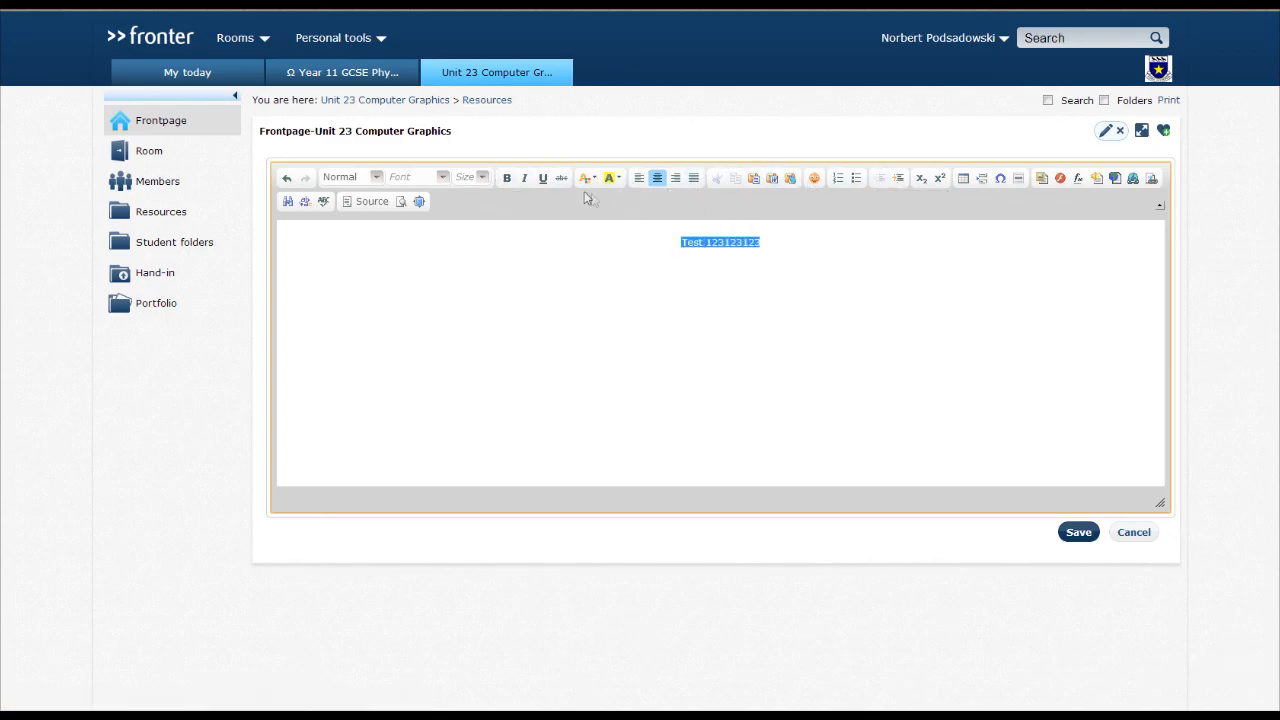
{"action": "left_click", "coordinate": [472, 177]}
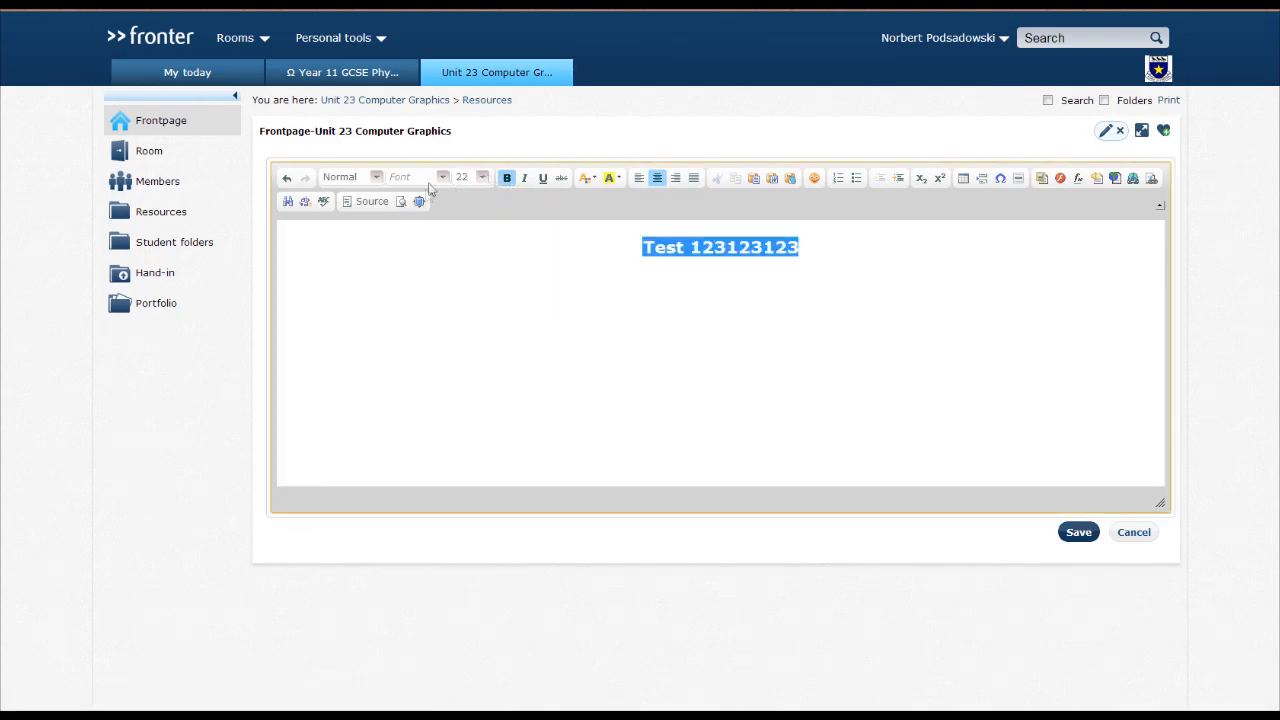
{"action": "left_click", "coordinate": [442, 177]}
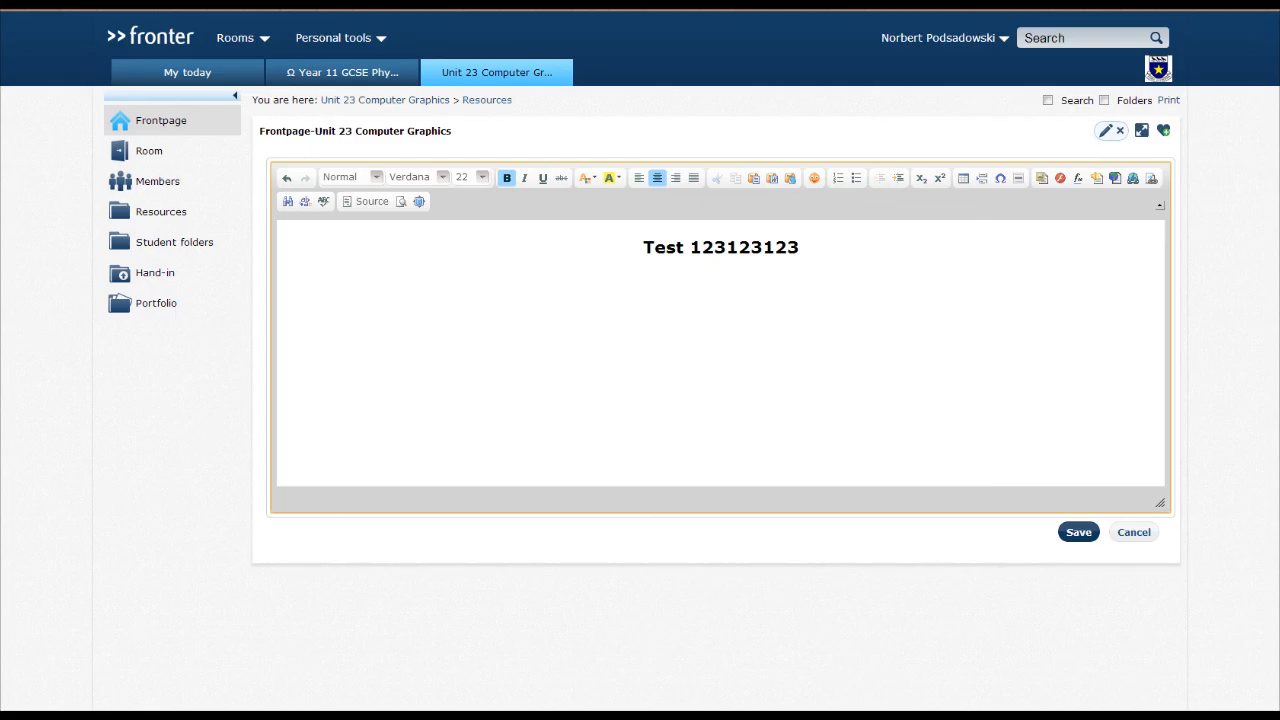
Save the styled top text and scroll down toward the list container.
{"action": "left_click", "coordinate": [1078, 531]}
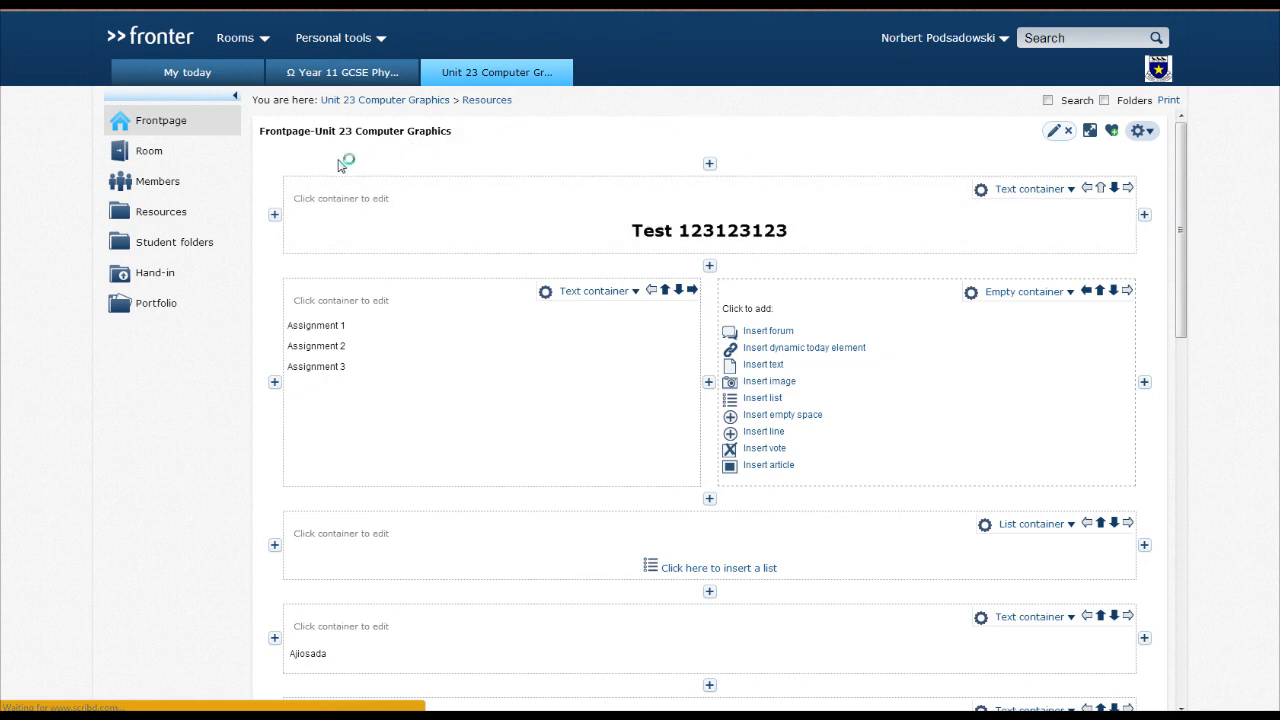
{"action": "scroll", "scroll_direction": "down", "scroll_amount": 3}
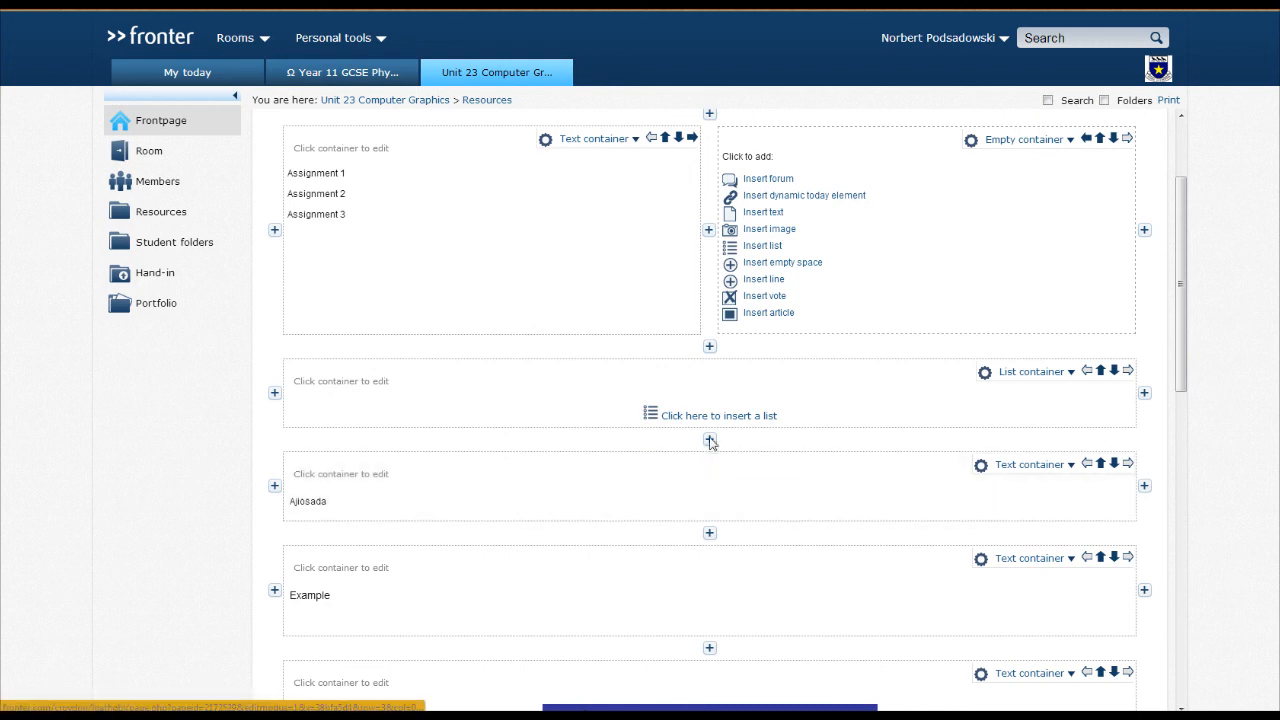
{"action": "scroll", "scroll_direction": "down", "scroll_amount": 3}
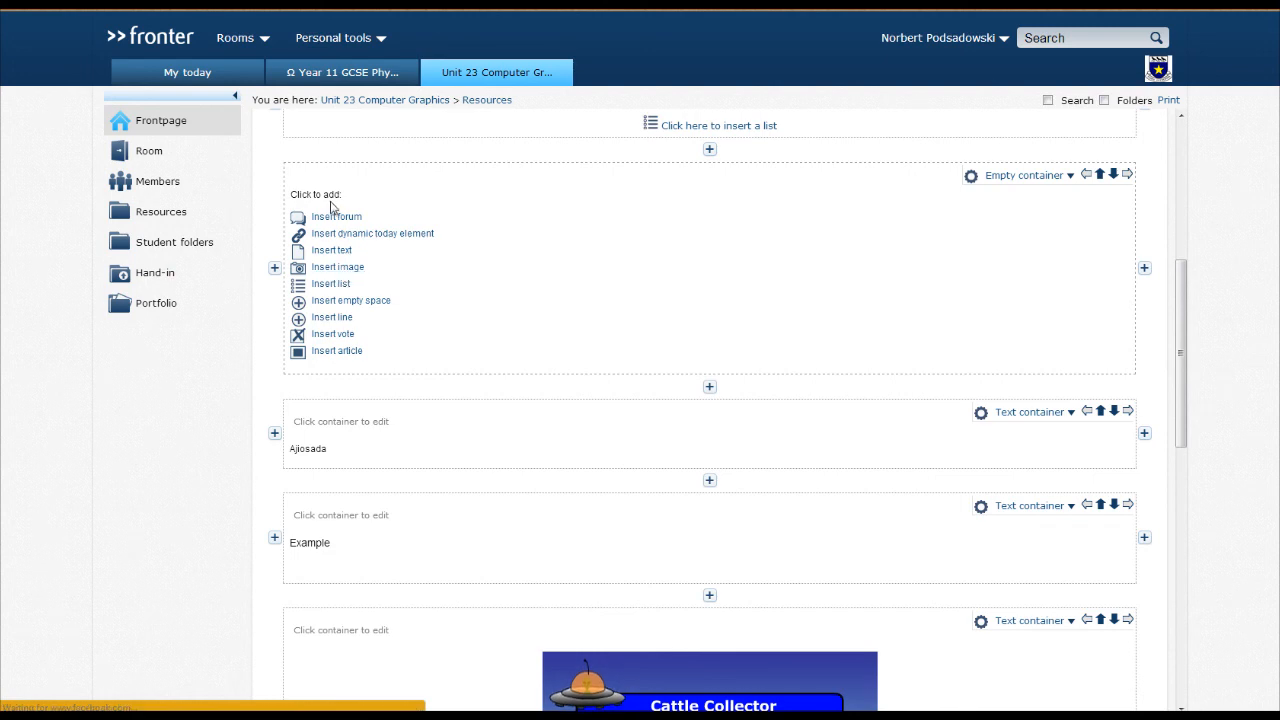
{"action": "mouse_move", "coordinate": [362, 250]}
{"action": "type", "text": "idsainsdas"}
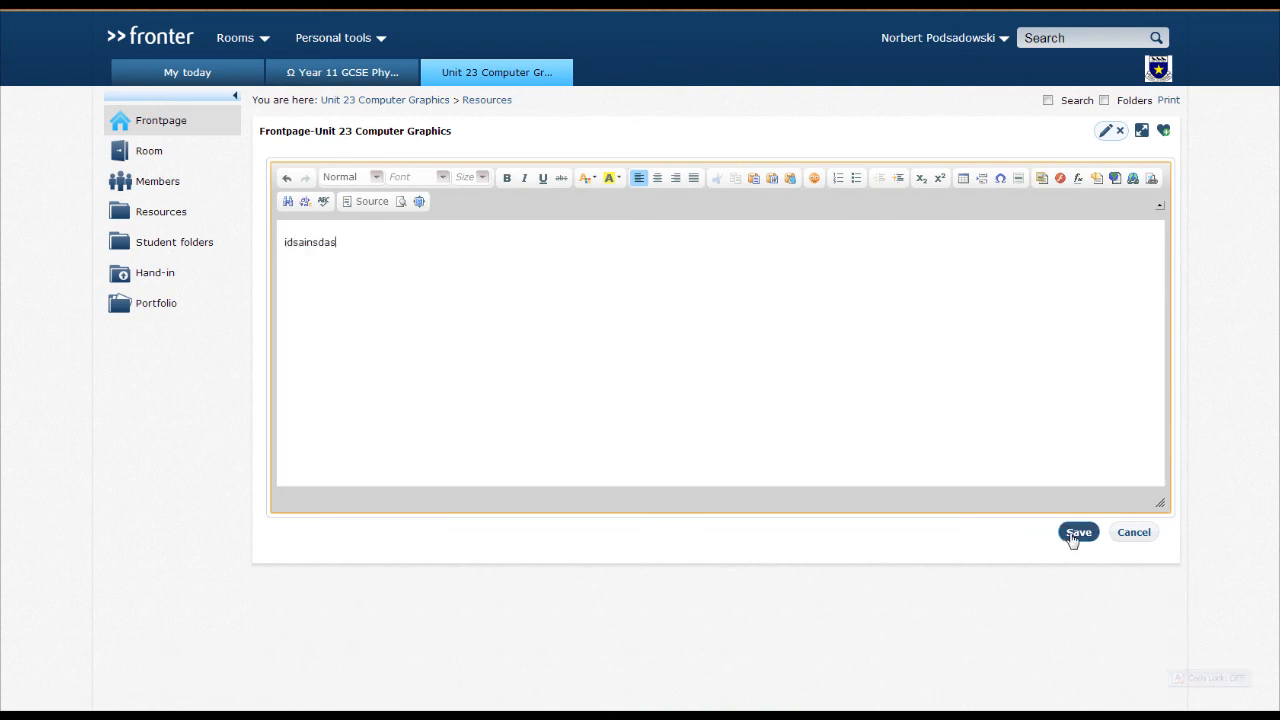
Save the 'idsainsdas' text container and scroll the front page.
{"action": "left_click", "coordinate": [1078, 532]}
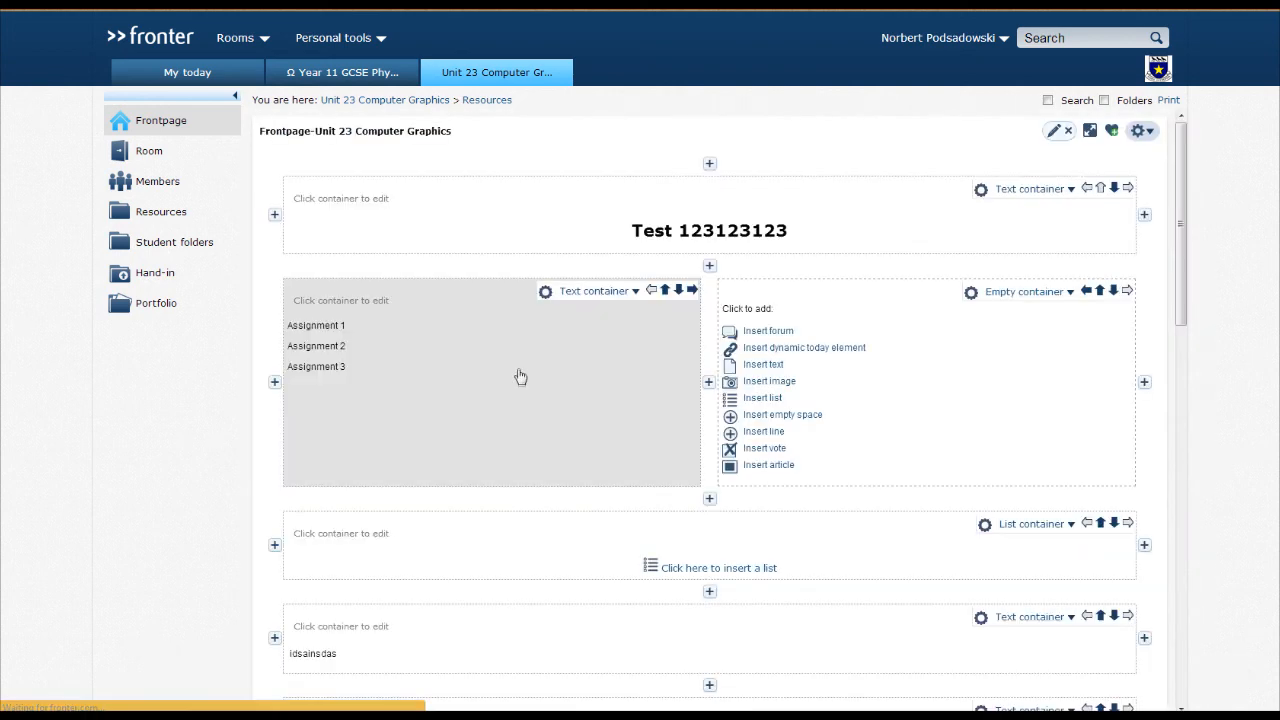
{"action": "scroll", "scroll_direction": "down", "scroll_amount": 3}
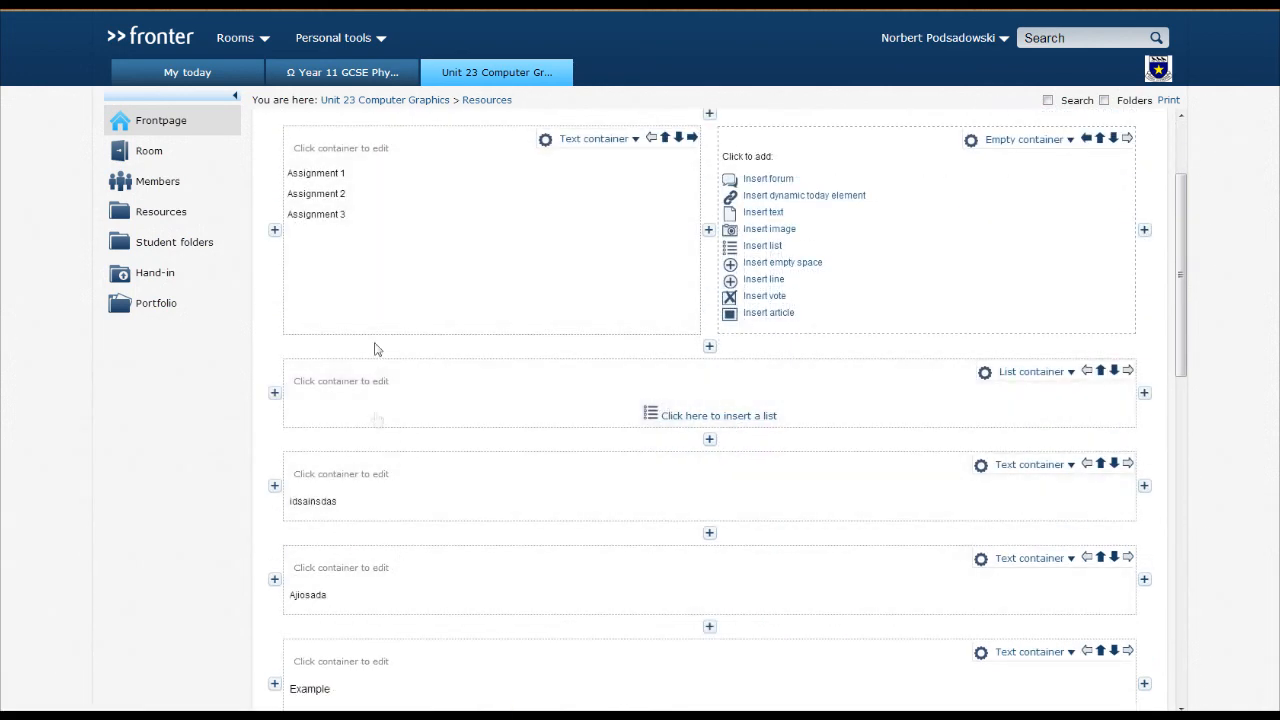
{"action": "mouse_move", "coordinate": [404, 363]}
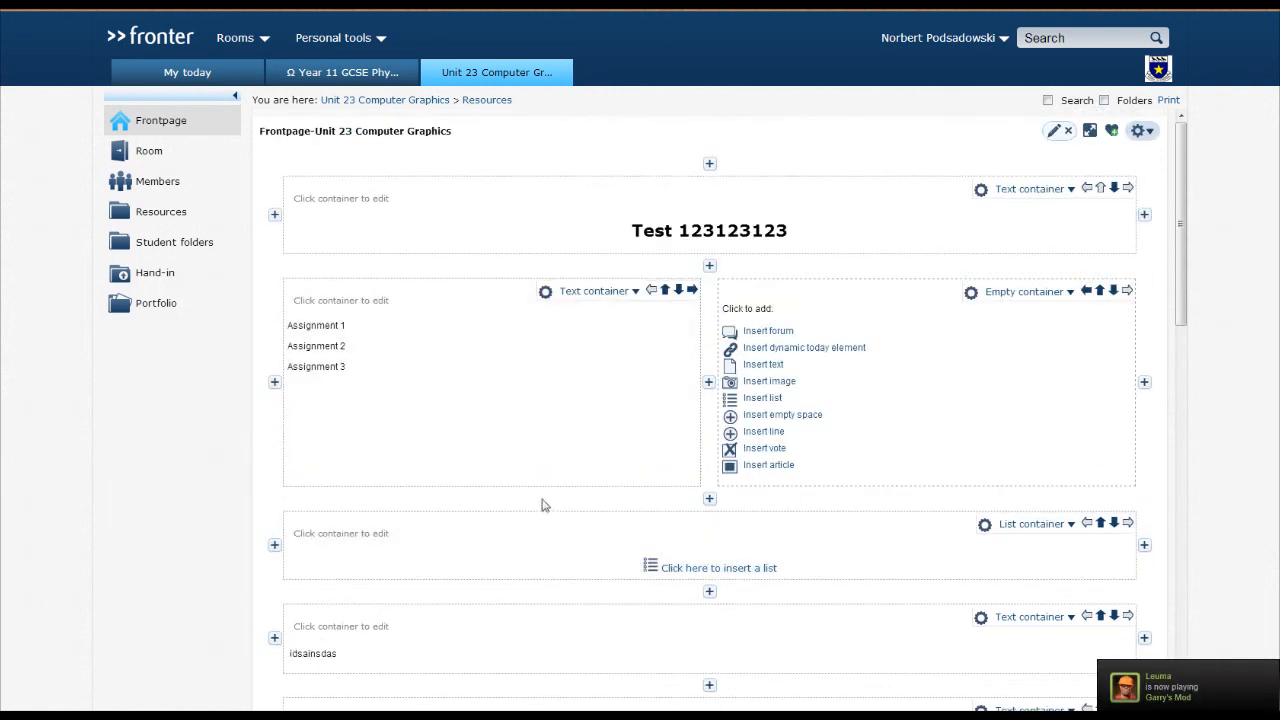
{"action": "mouse_move", "coordinate": [1057, 135]}
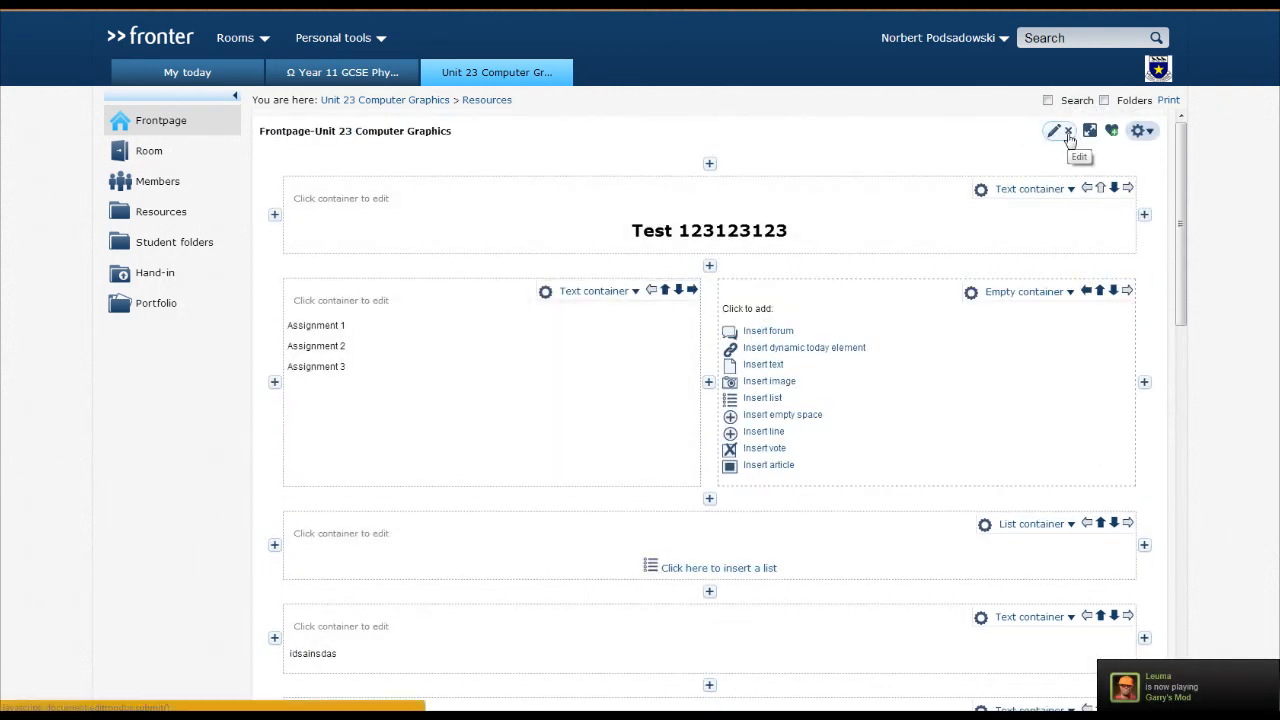